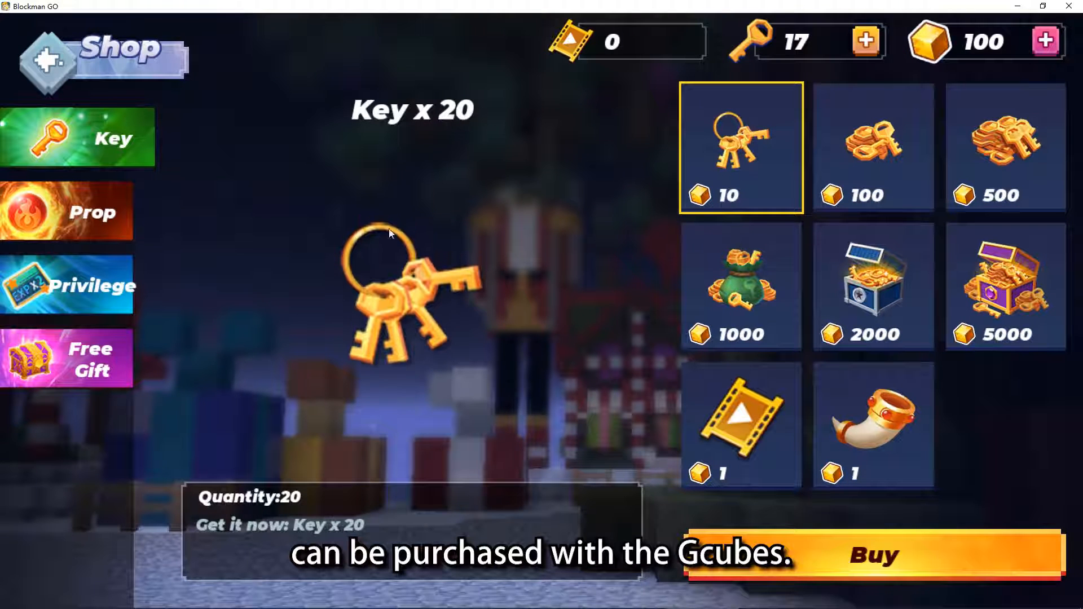
- Browse the Gcube-priced key packs and avatar skins in the Blockman GO shop
left_click(77, 212)
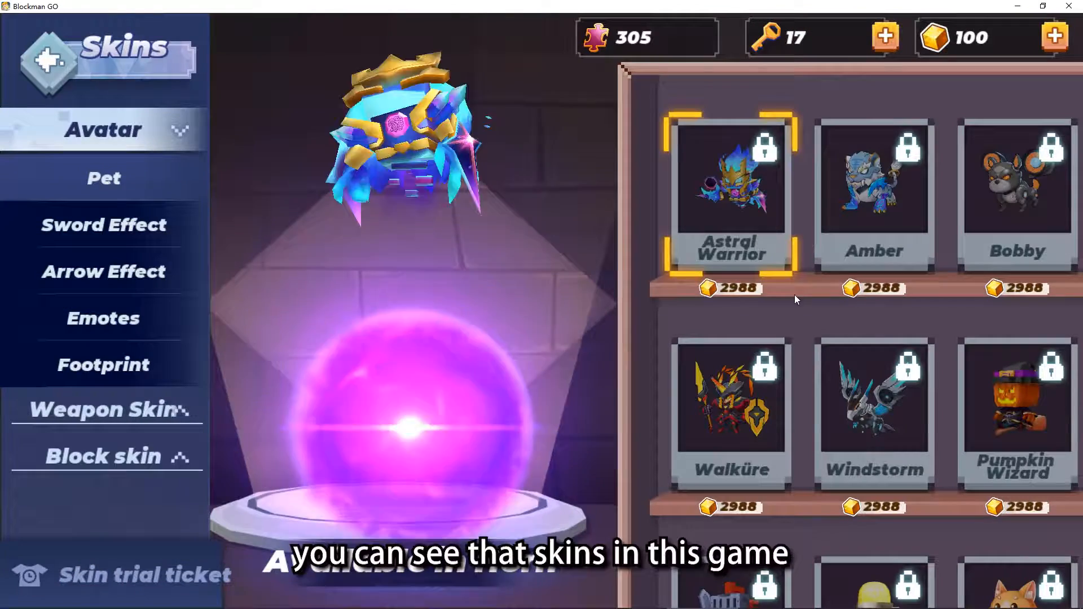
scroll("down", 3)
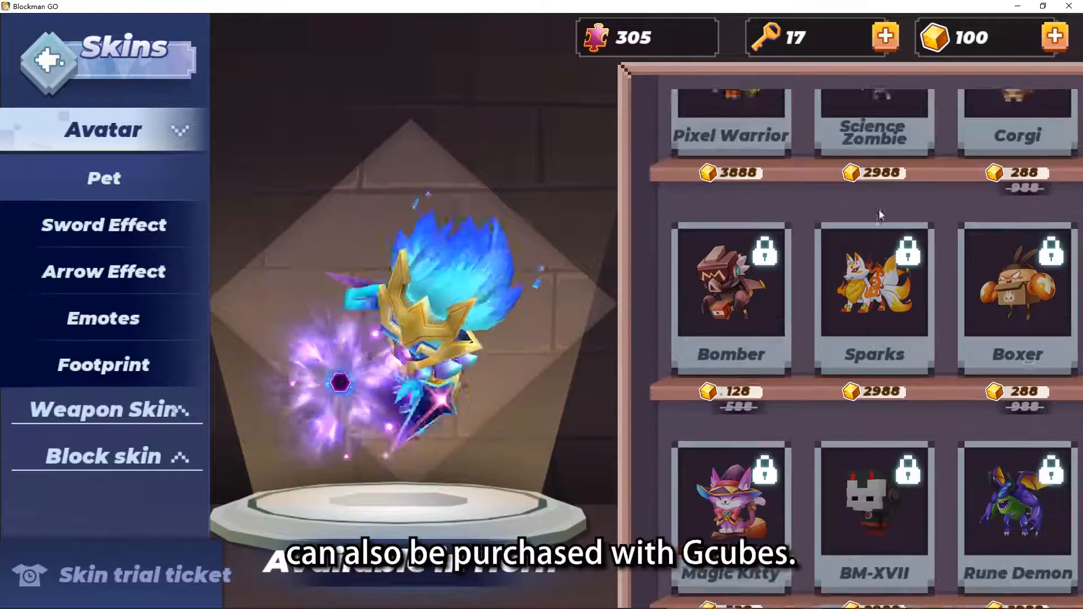
scroll("down", 3)
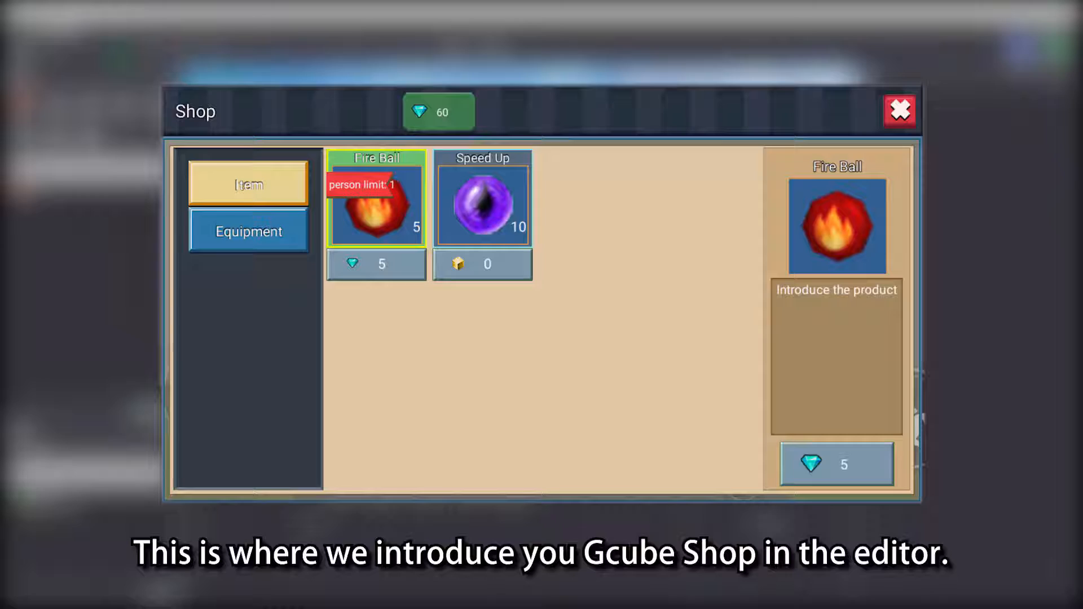
left_click(899, 112)
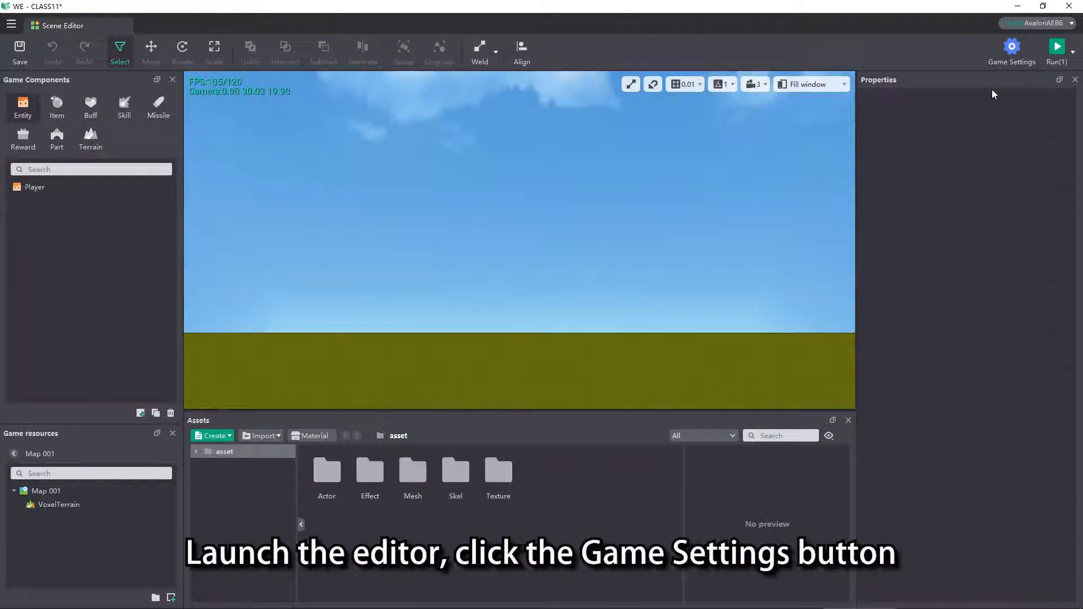
- Bring up the game settings on the GCube Shop page with empty category and item lists
left_click(1011, 46)
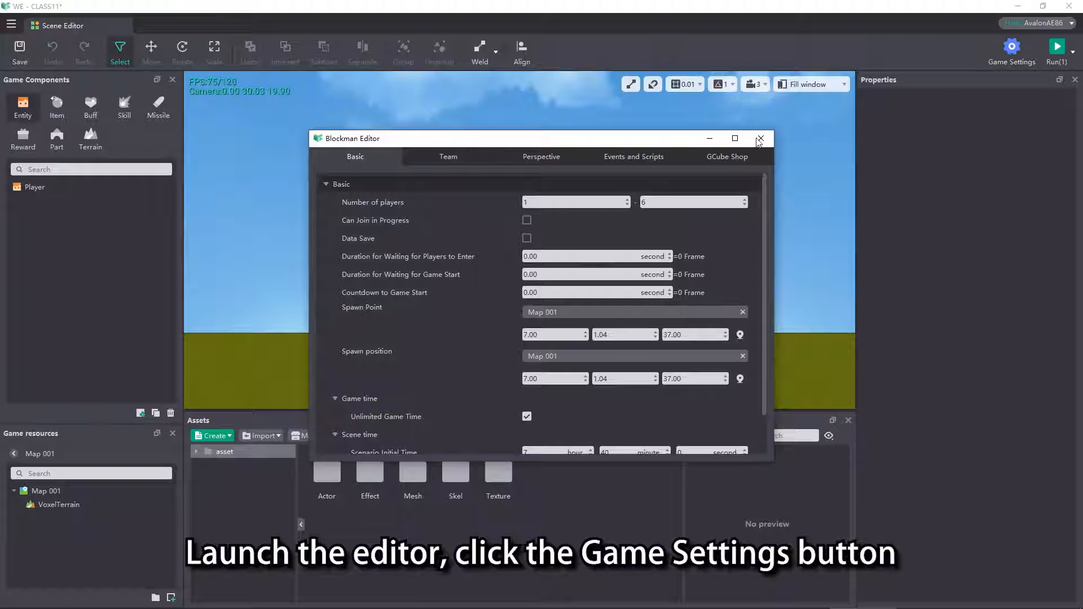
left_click(726, 156)
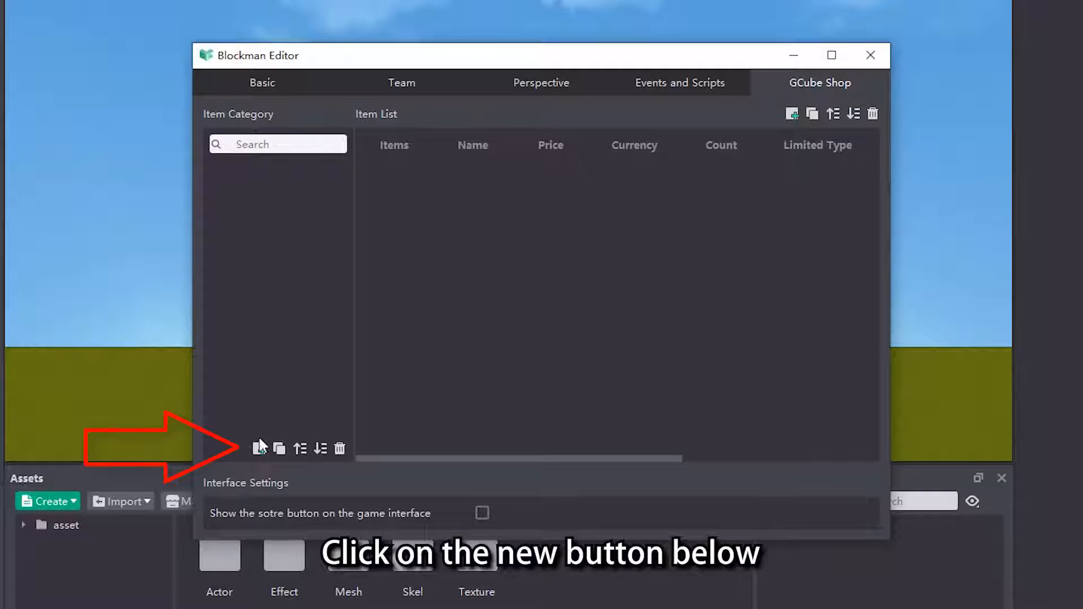
- Add two shop categories, rename the first Item and start renaming the second
left_click(259, 449)
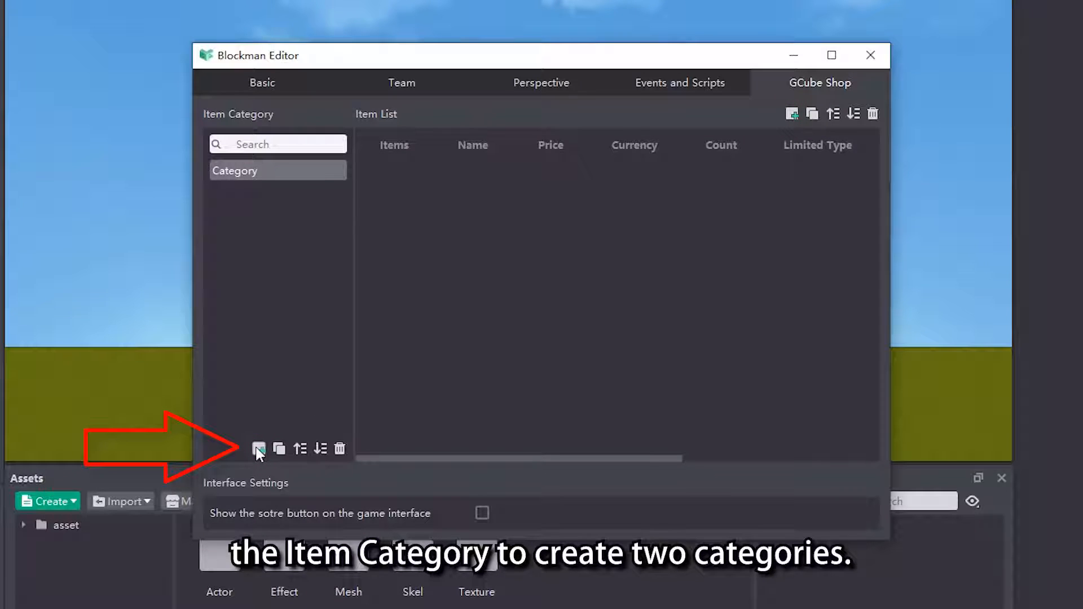
left_click(259, 448)
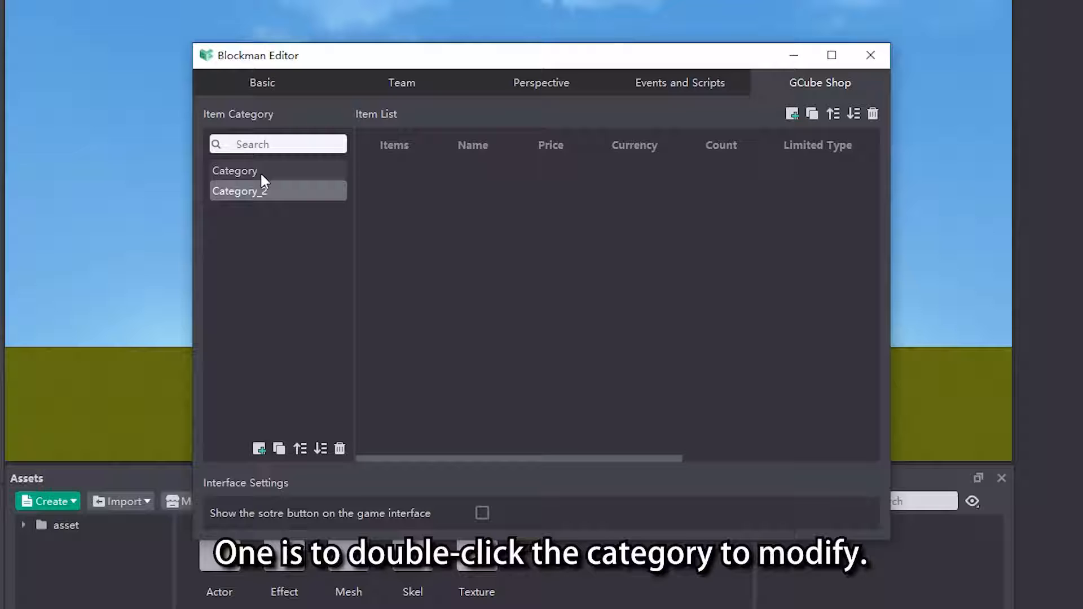
double_click(234, 170)
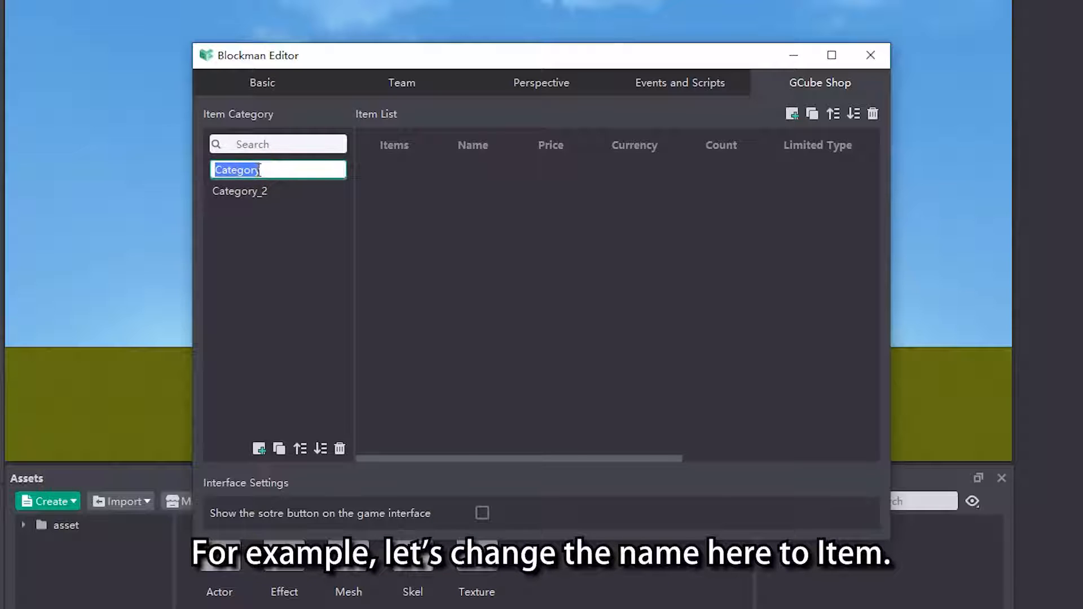
type("Item")
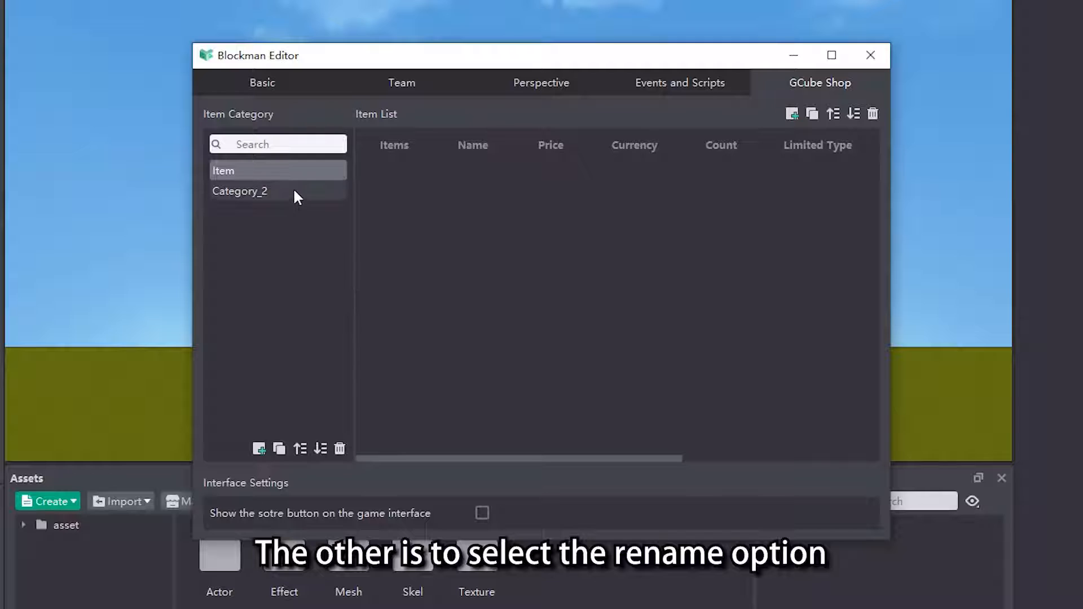
double_click(239, 191)
type("Equipment")
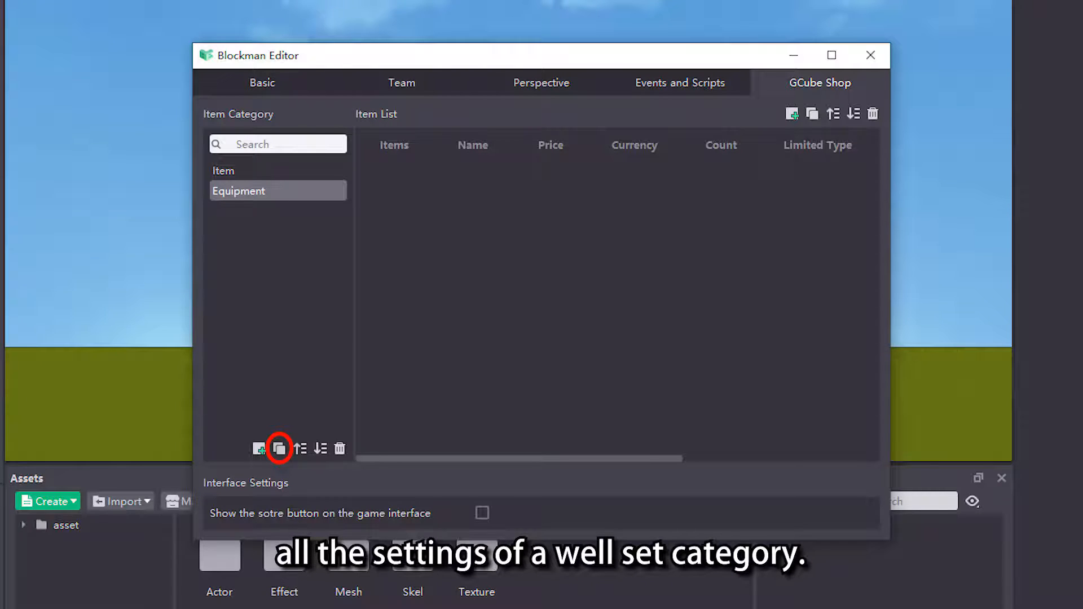
mouse_move(431, 317)
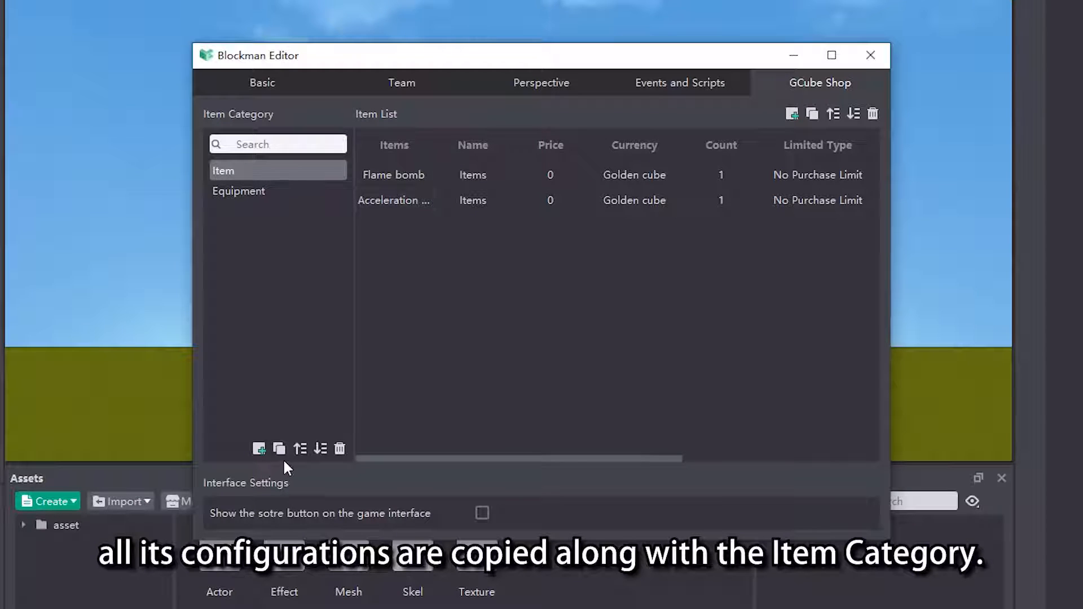
- Duplicate Item, move Equipment up and back down, then delete the Item copy with confirmation
left_click(279, 448)
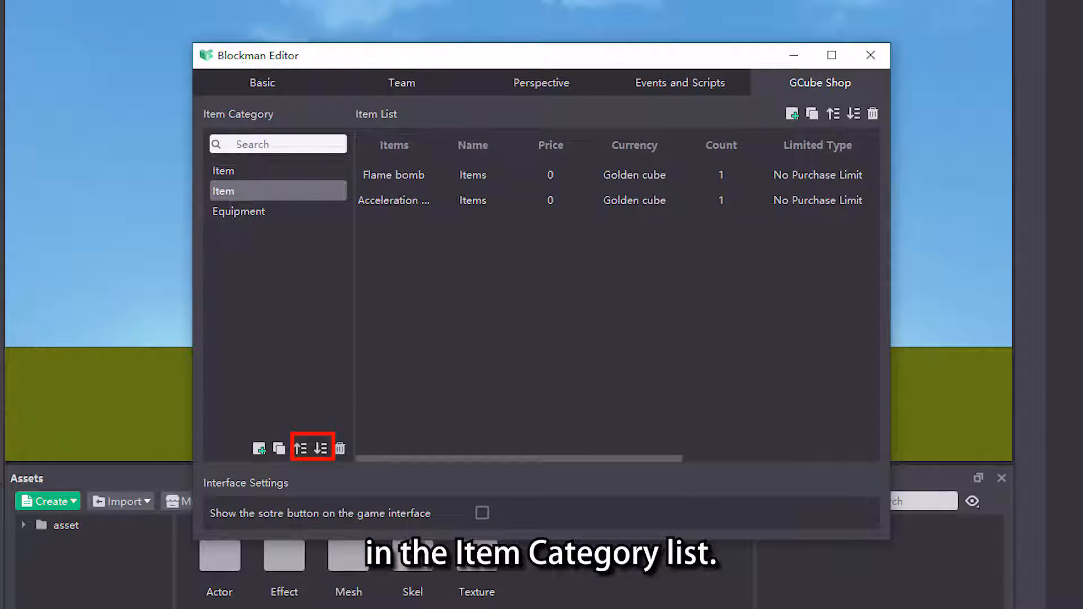
left_click(278, 210)
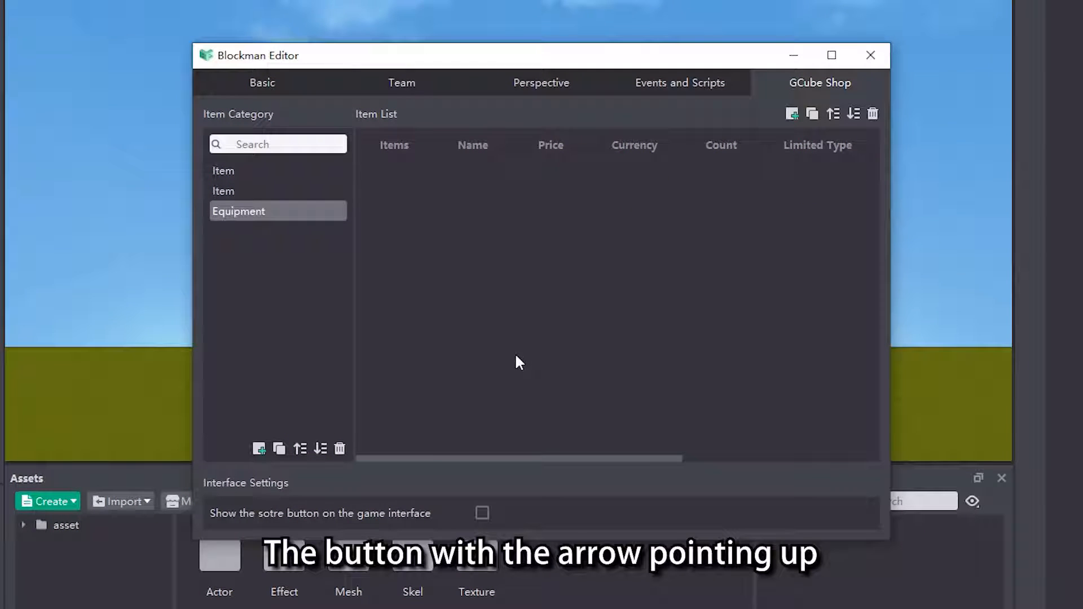
left_click(300, 449)
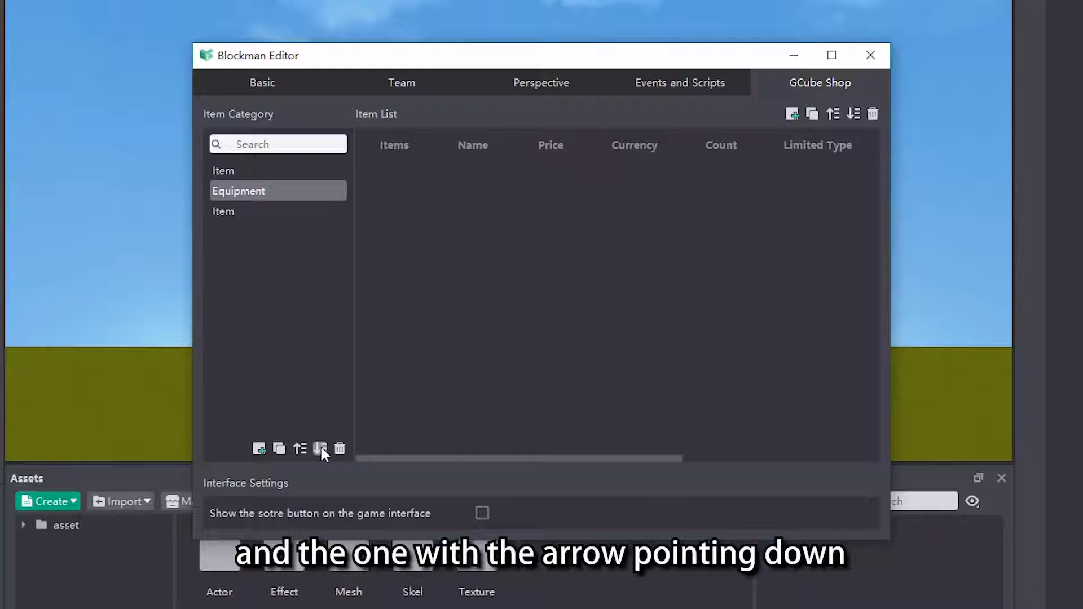
left_click(320, 449)
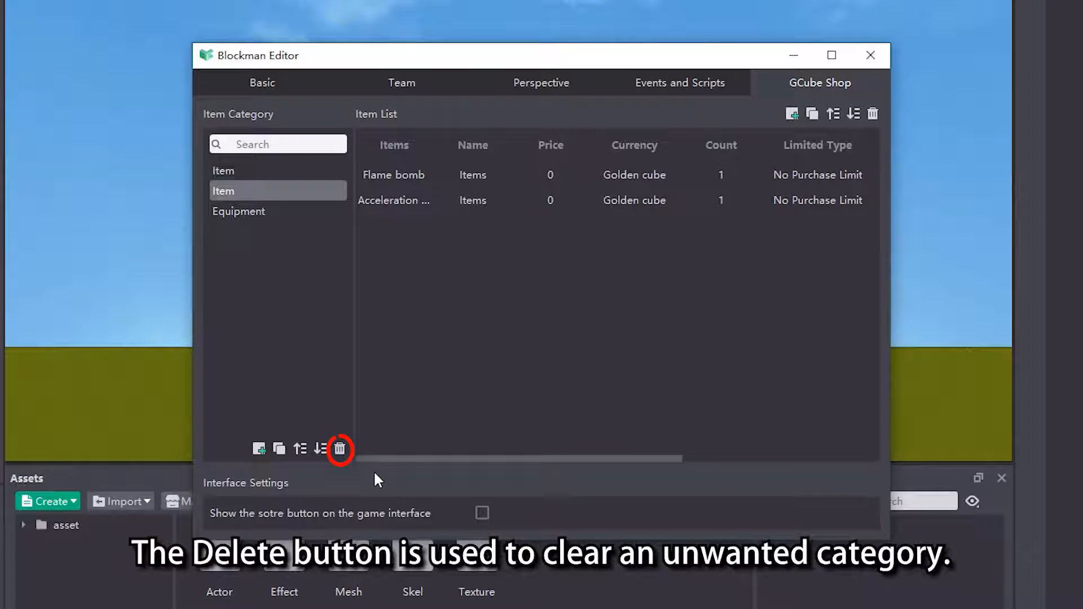
left_click(339, 449)
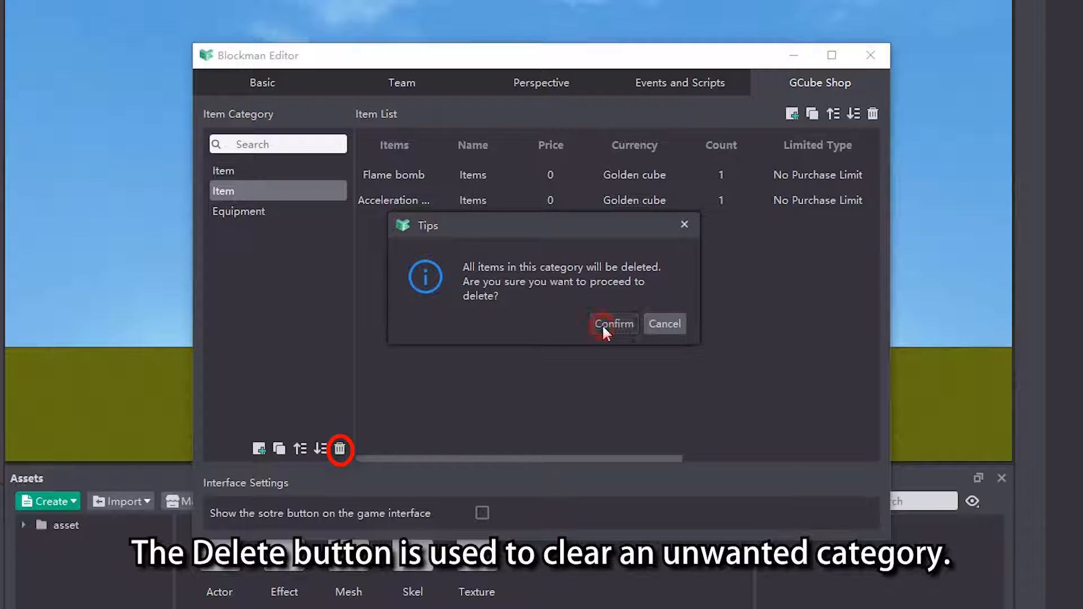
left_click(613, 324)
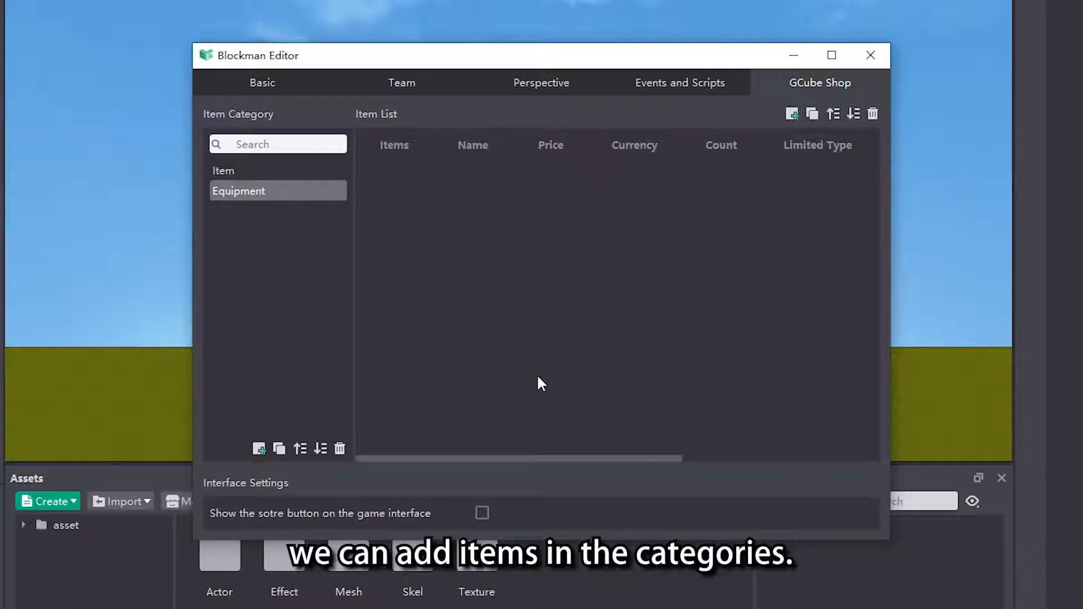
- Add empty goods entries to the Item category's item list
left_click(277, 171)
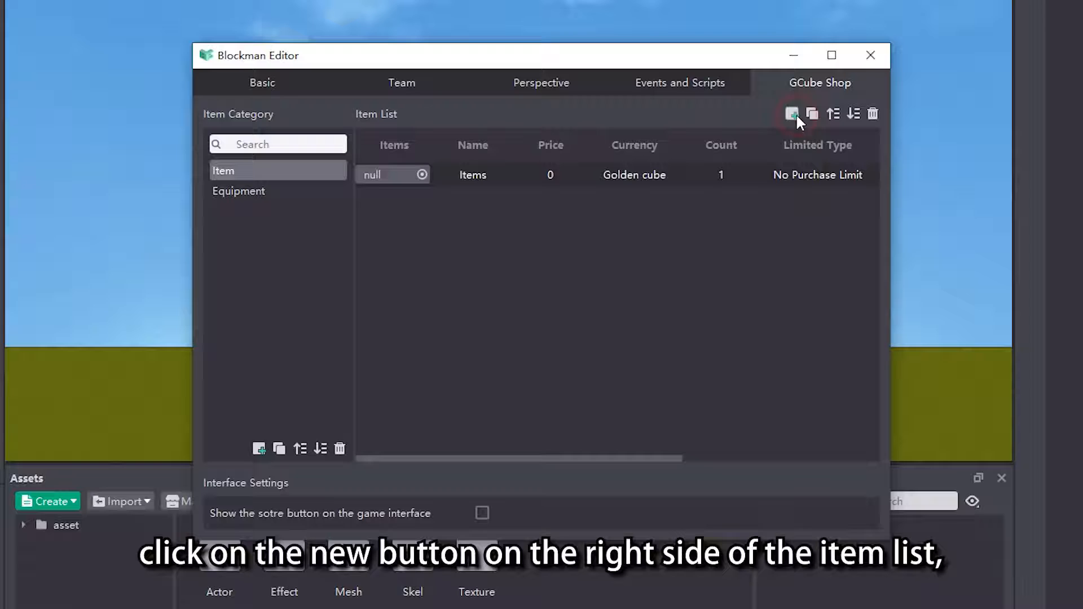
left_click(792, 114)
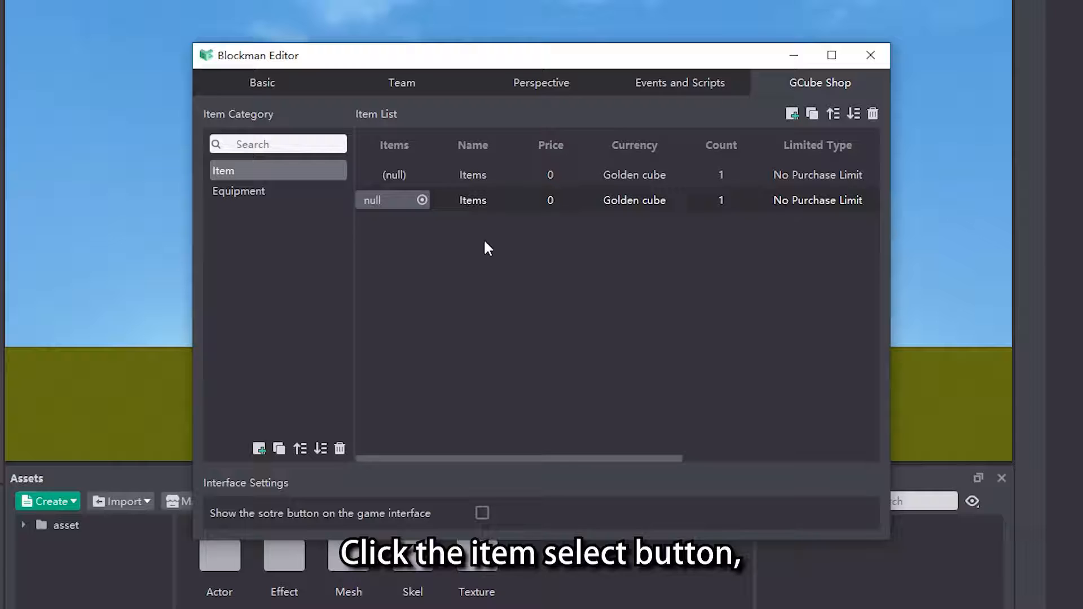
- Assign Flame bomb to the first Item good and set its count to 2 per purchase
left_click(421, 200)
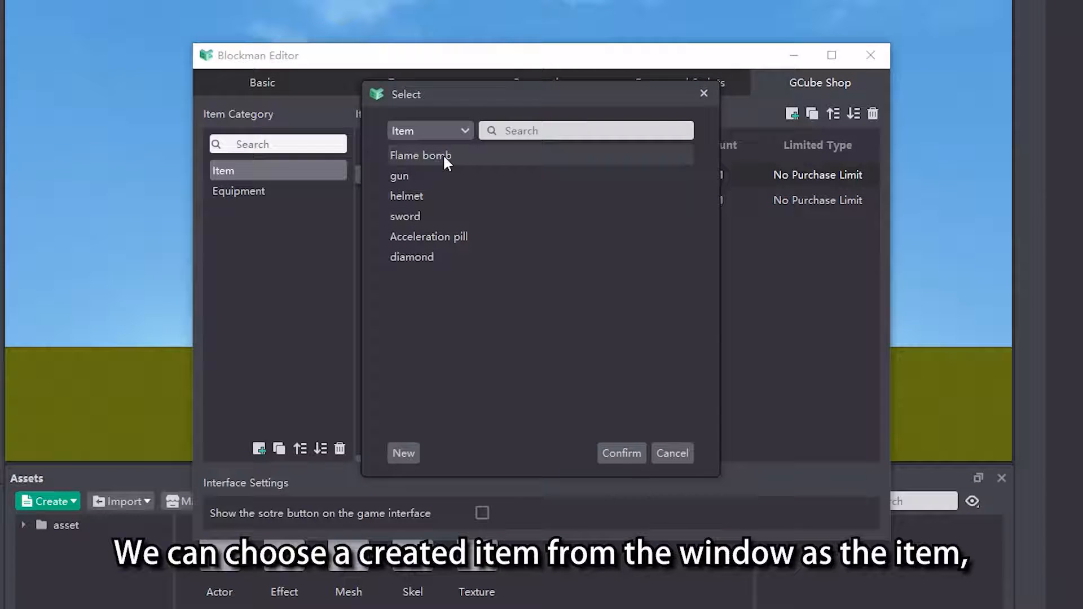
left_click(421, 154)
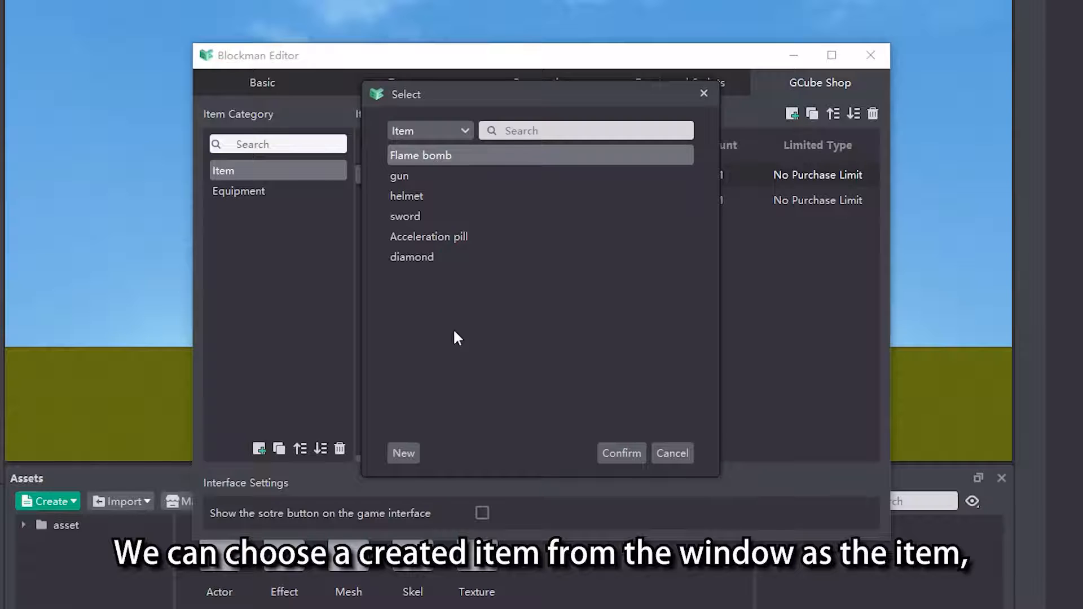
left_click(404, 453)
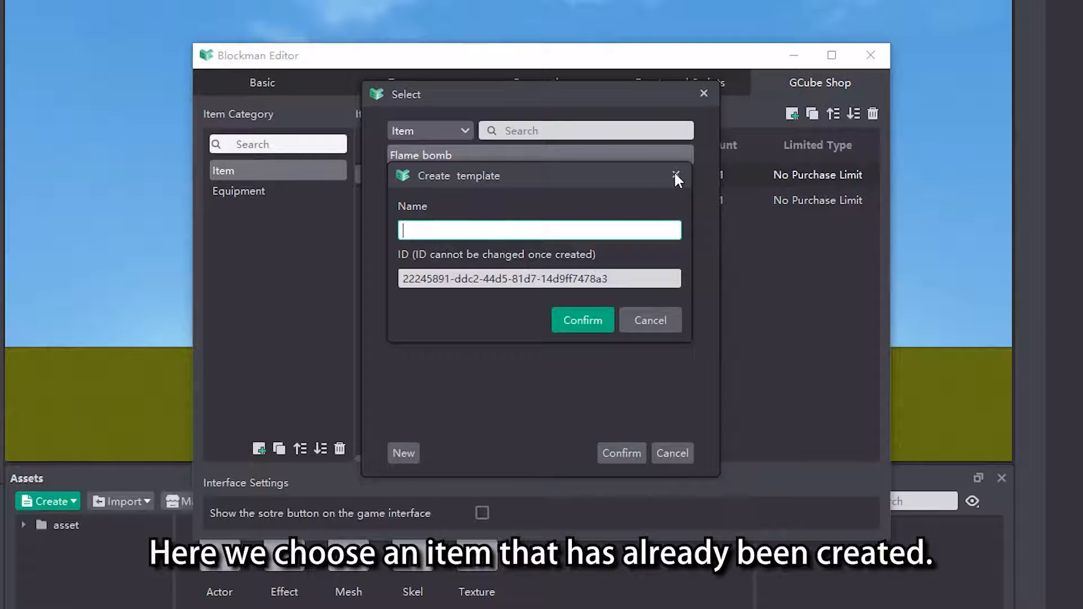
left_click(677, 176)
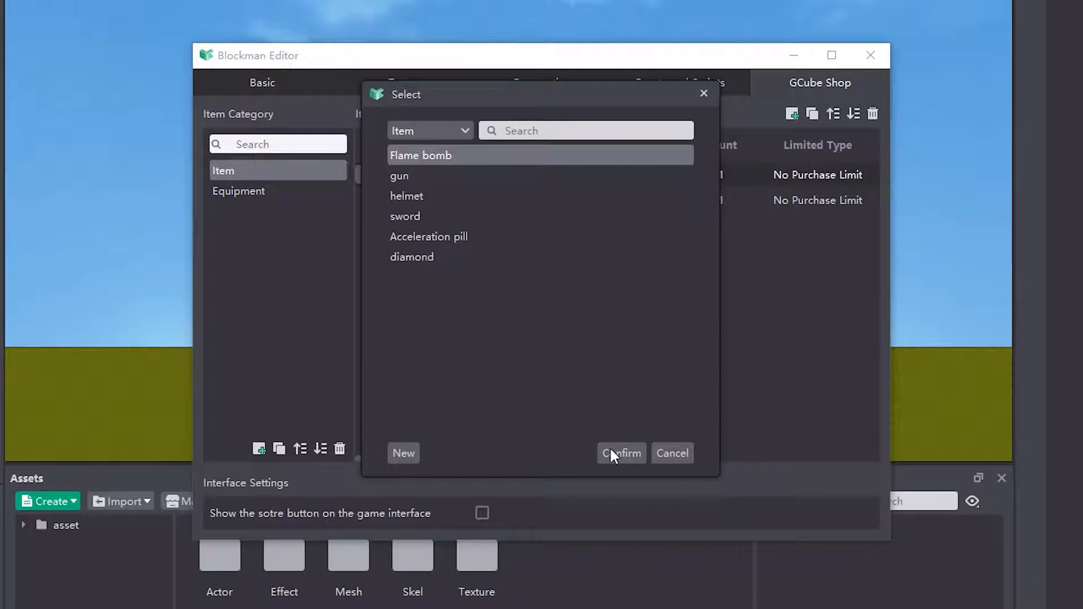
left_click(620, 453)
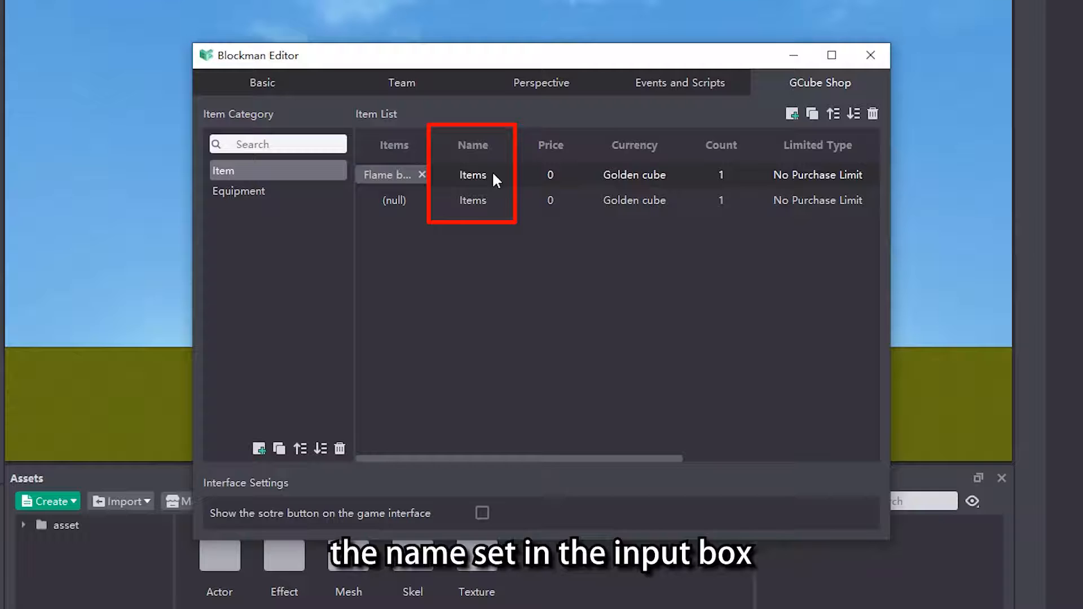
double_click(473, 175)
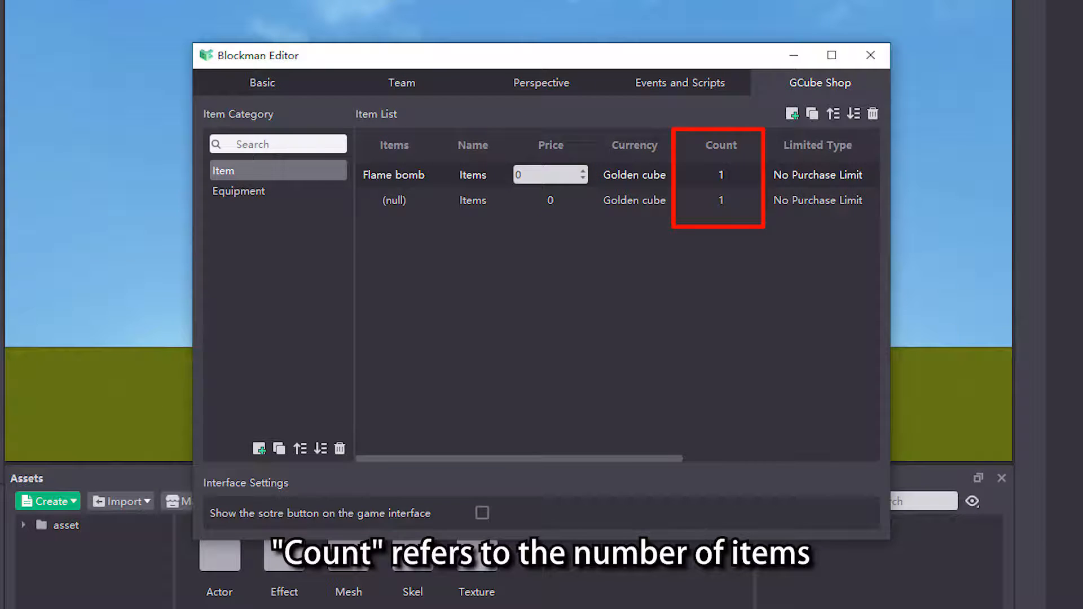
left_click(721, 174)
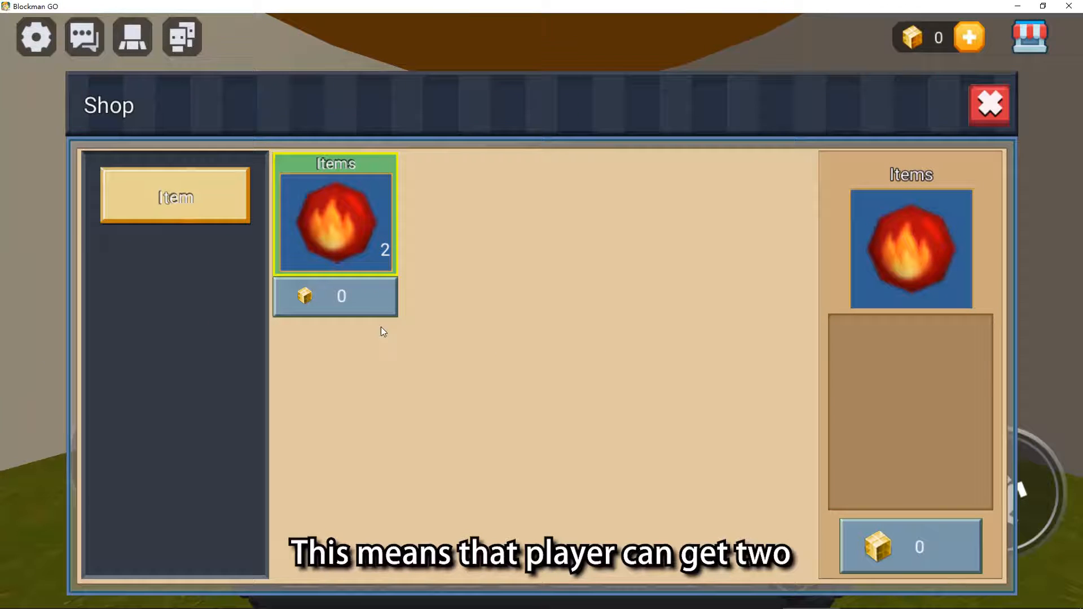
mouse_move(638, 381)
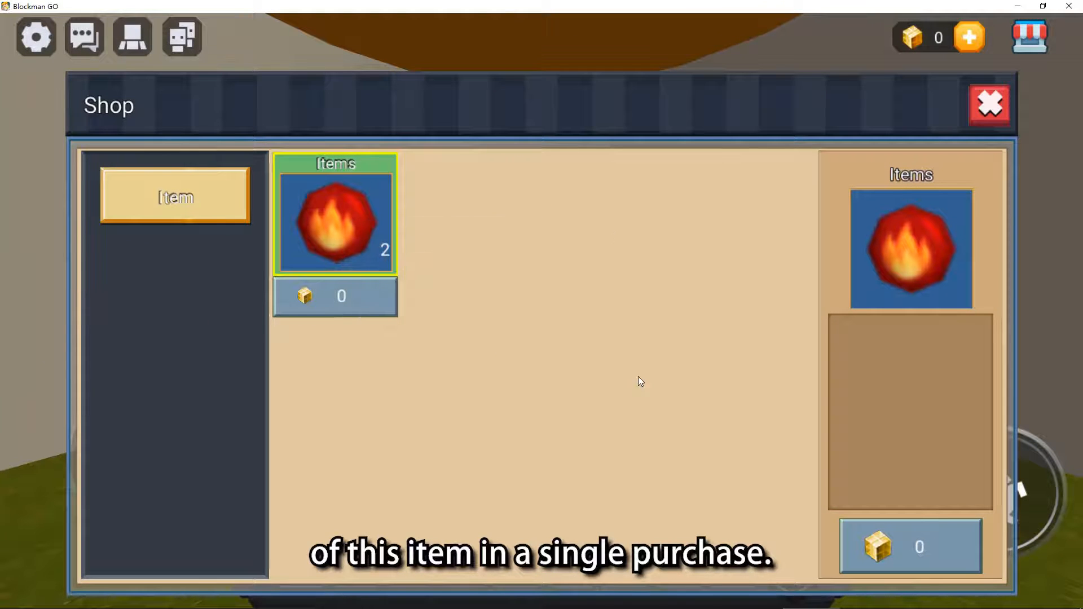
- Leave the in-game shop preview showing Flame bomb as a stack of two for 0
left_click(989, 104)
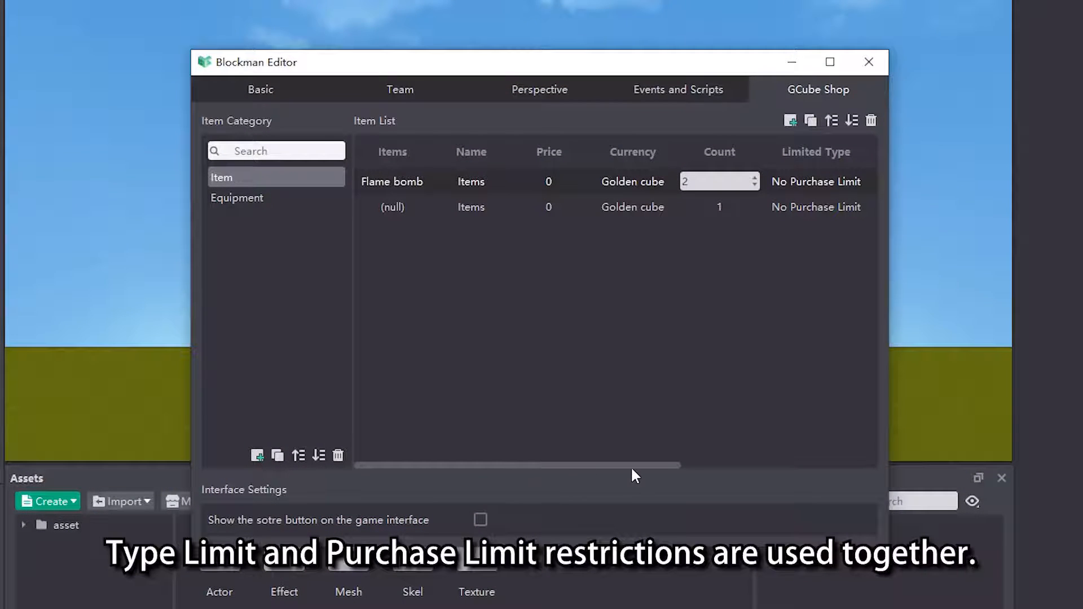
- Set Flame bomb to Member Limited Purchase with a limited time of 1
scroll("right", 3)
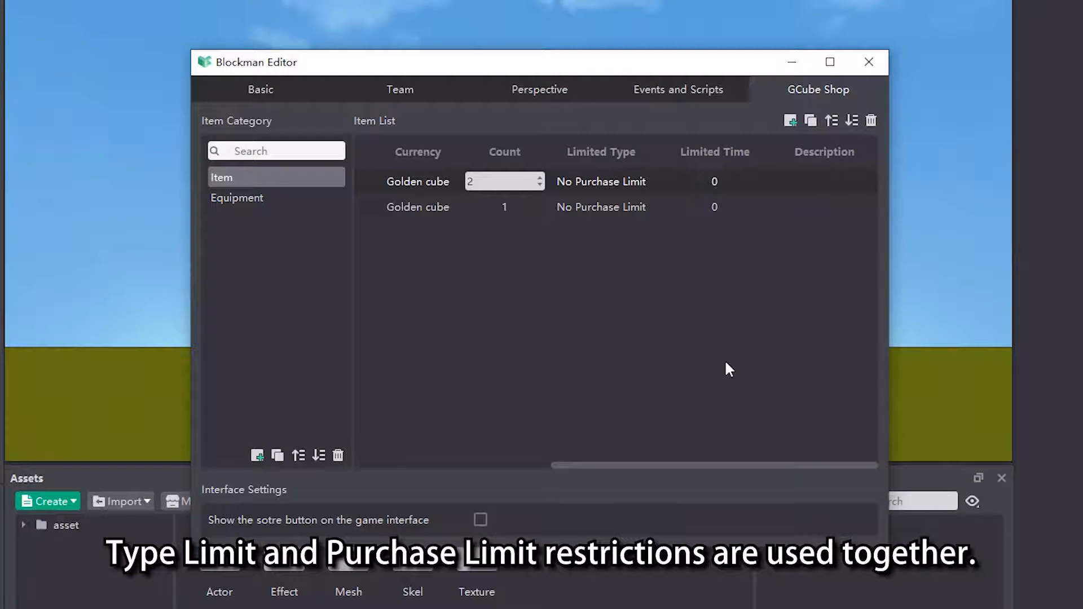
left_click(600, 181)
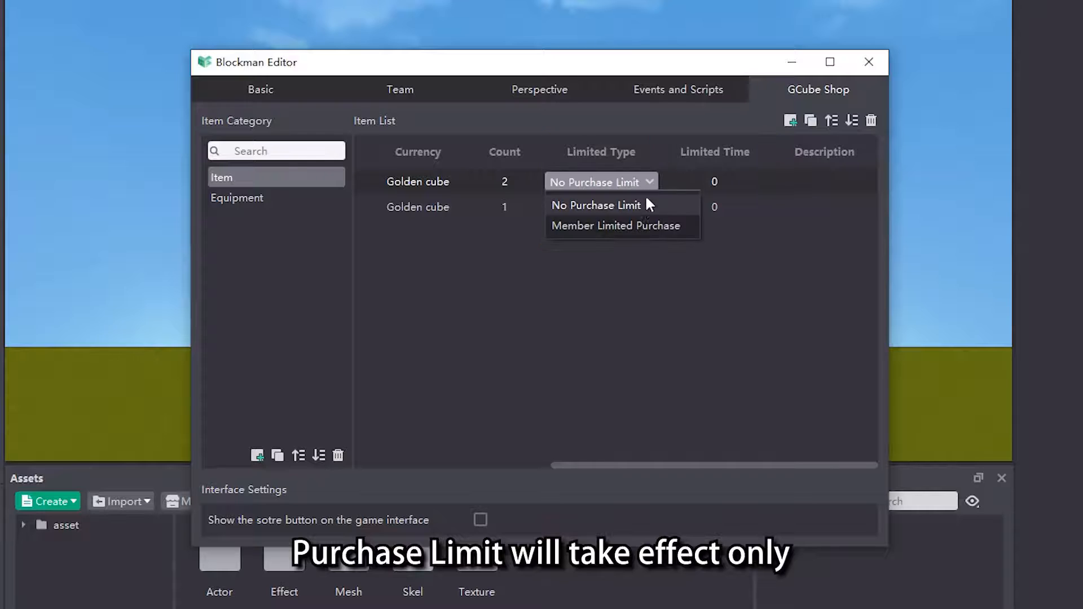
left_click(616, 225)
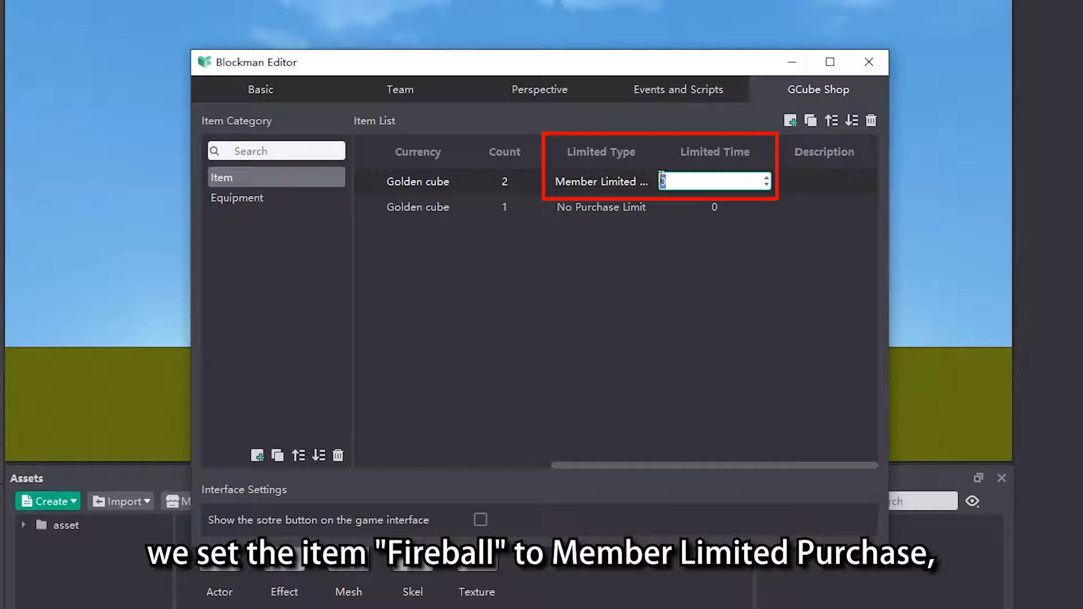
type("1")
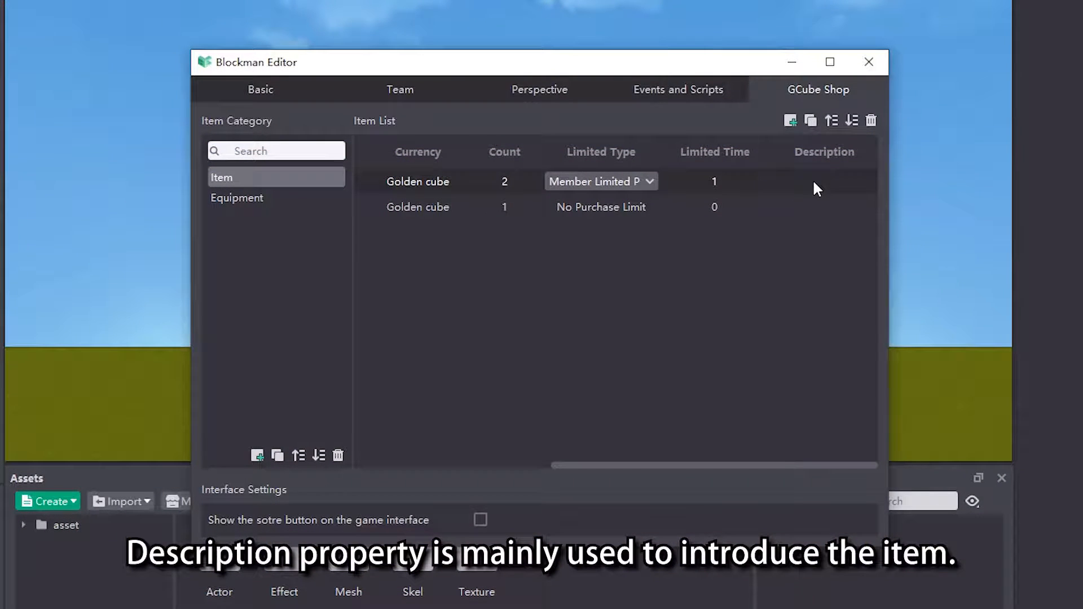
- Edit the Flame bomb good's description before leaving the shop settings
left_click(824, 181)
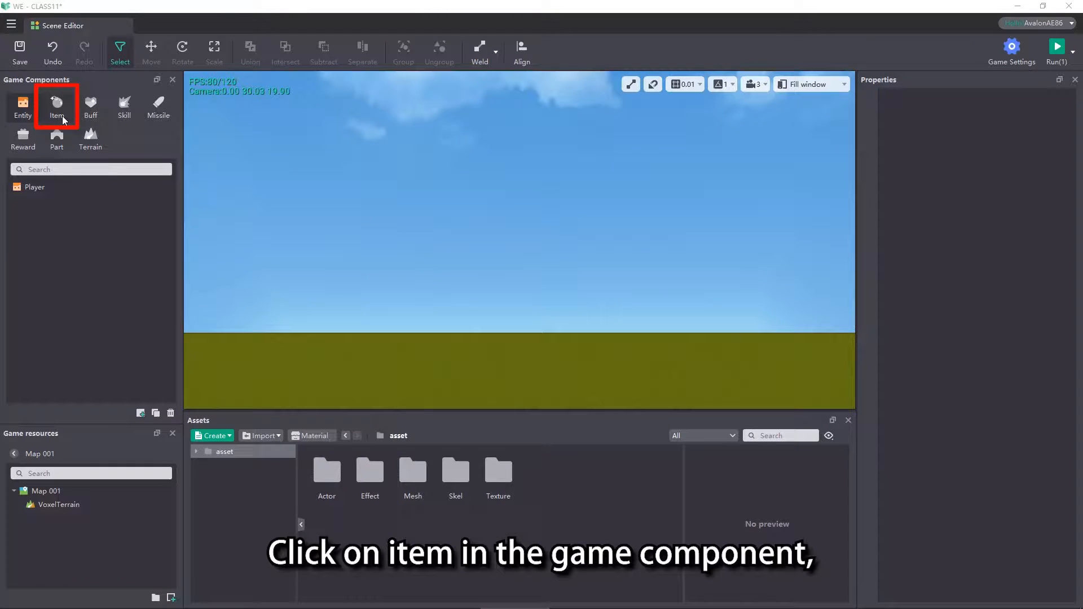
- Create a diamond item component of Handheld type marked As Currency
left_click(57, 107)
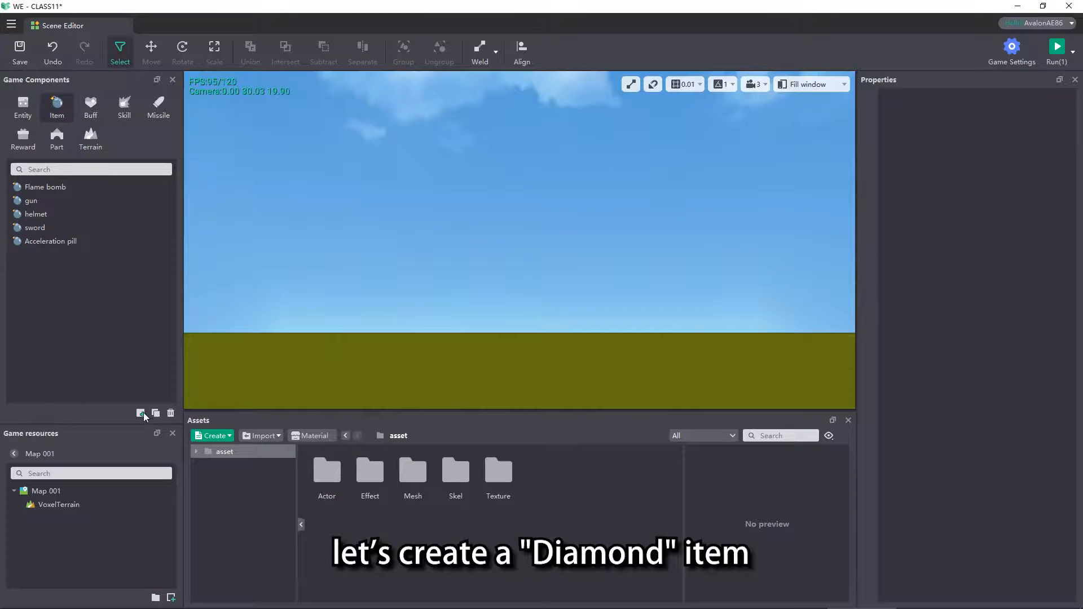
left_click(141, 412)
type("diamond")
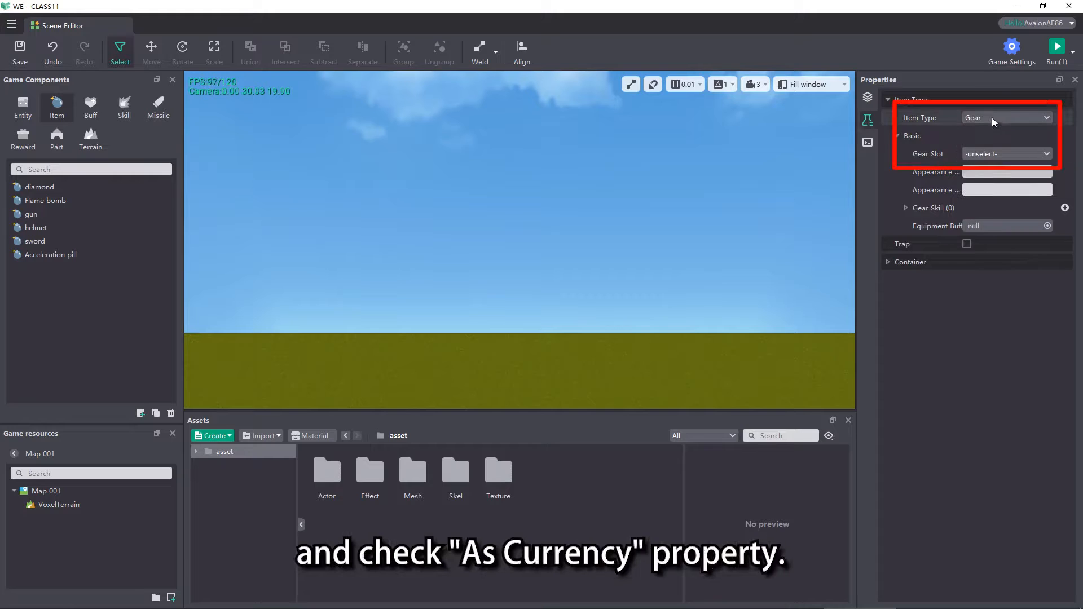
left_click(1007, 118)
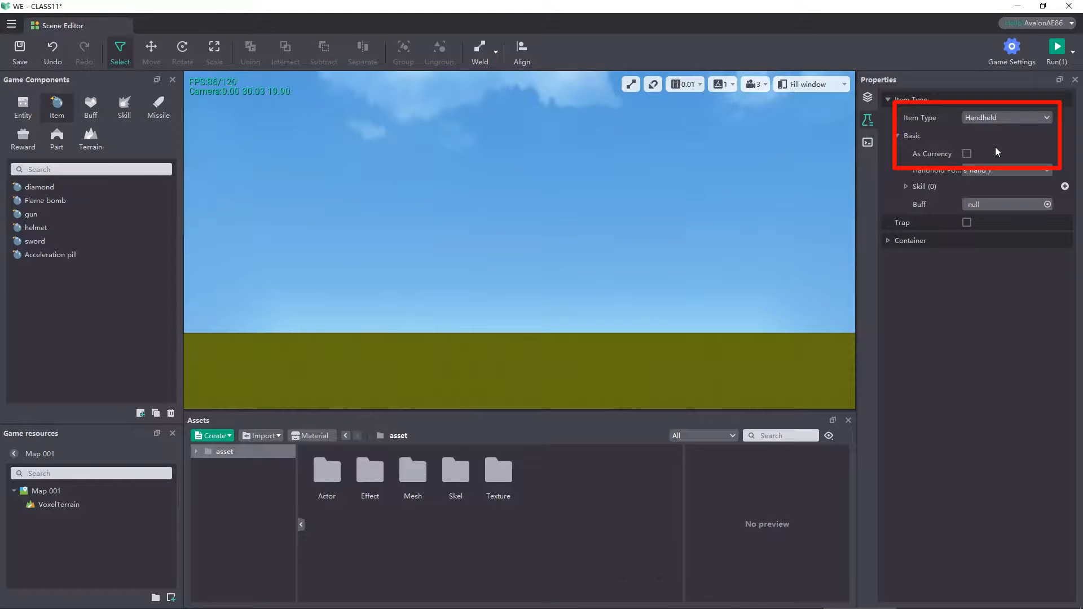
left_click(966, 154)
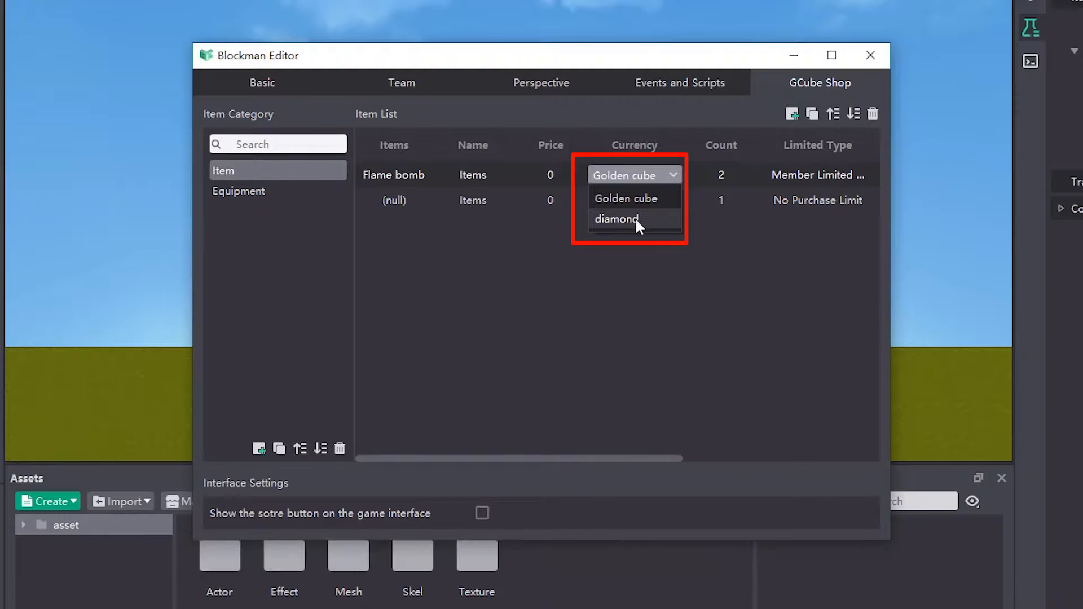
- Switch Flame bomb's currency from Golden cube to diamond and confirm
left_click(616, 219)
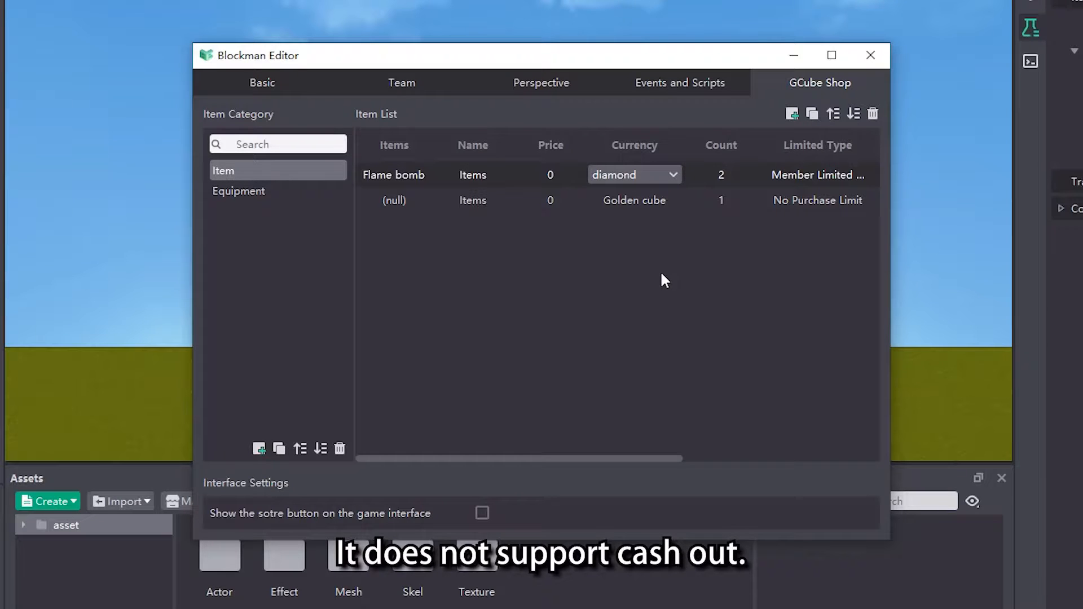
left_click(394, 200)
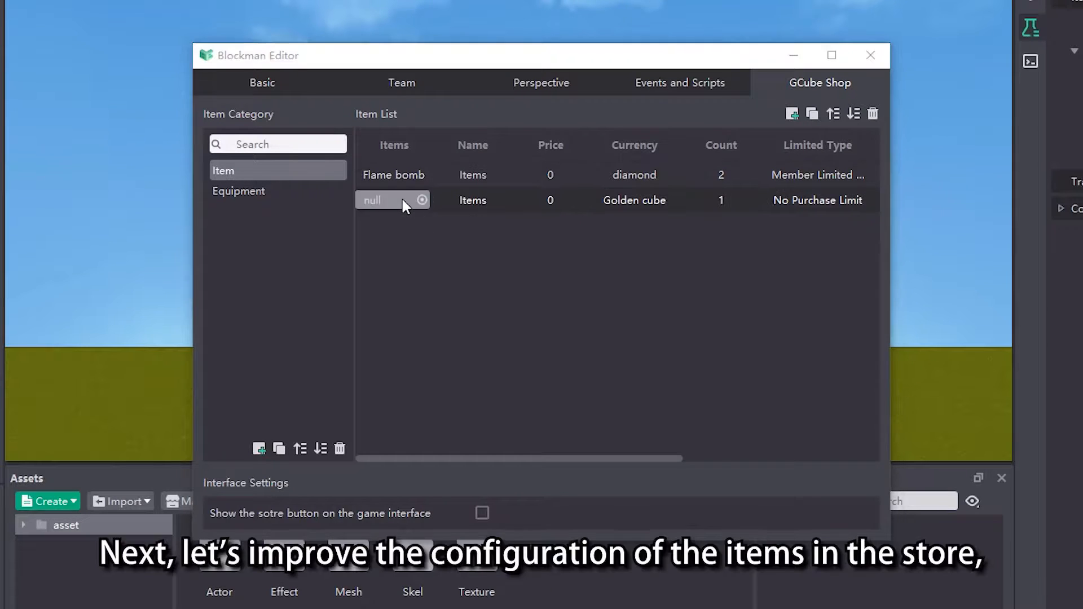
- Assign Acceleration pill to the second good and show the store entry on the game interface
left_click(421, 201)
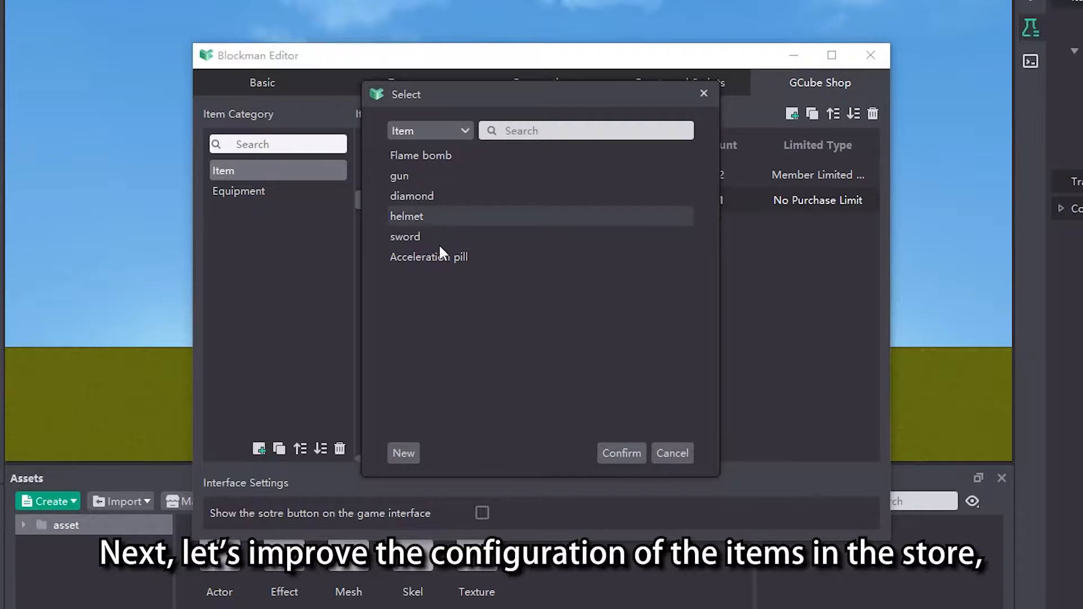
left_click(621, 453)
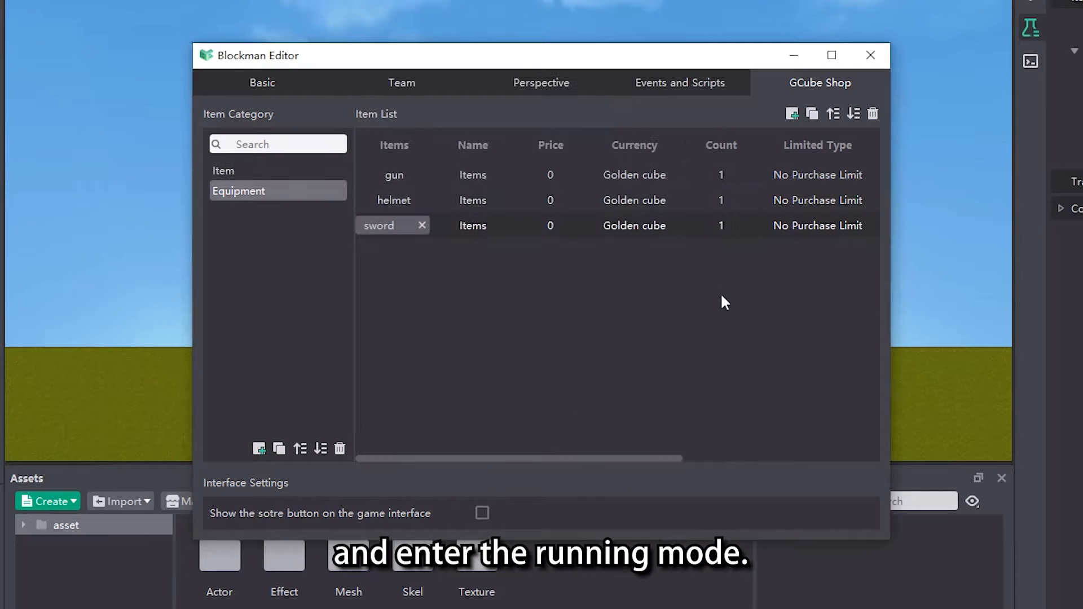
mouse_move(261, 187)
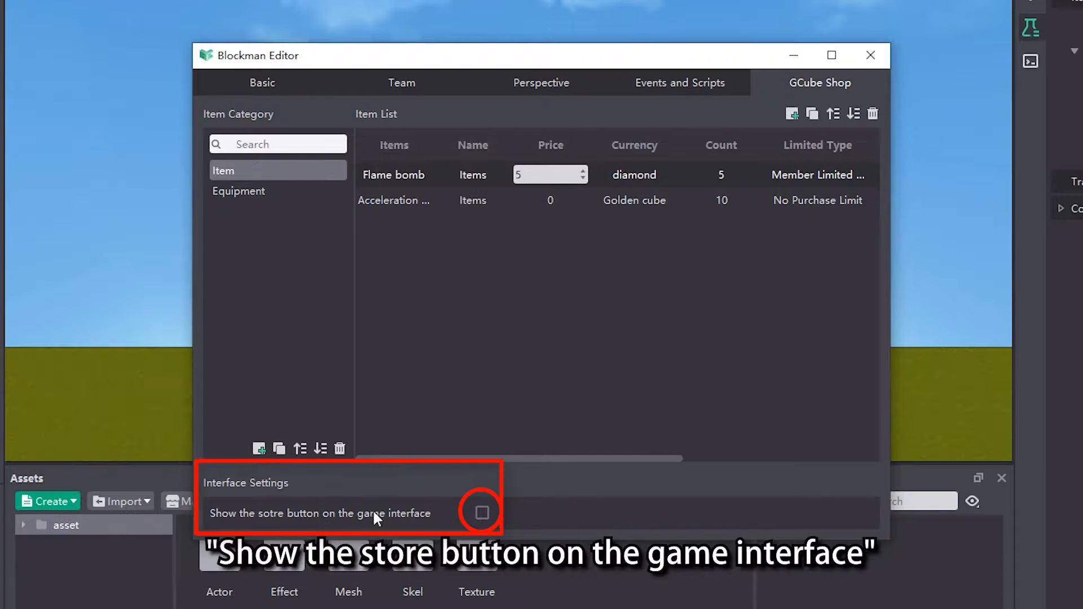
mouse_move(349, 514)
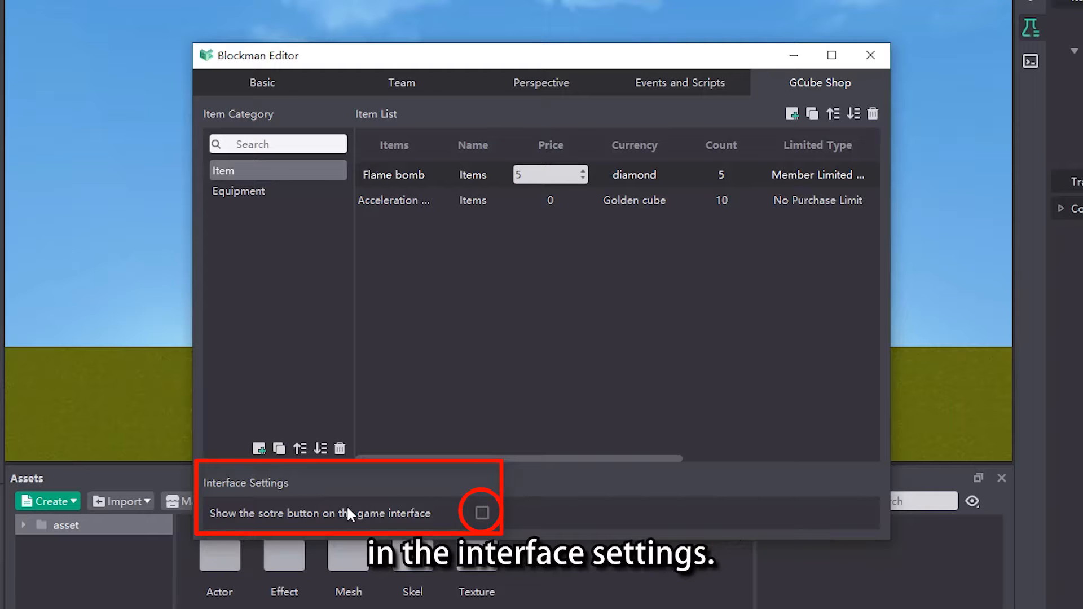
left_click(481, 514)
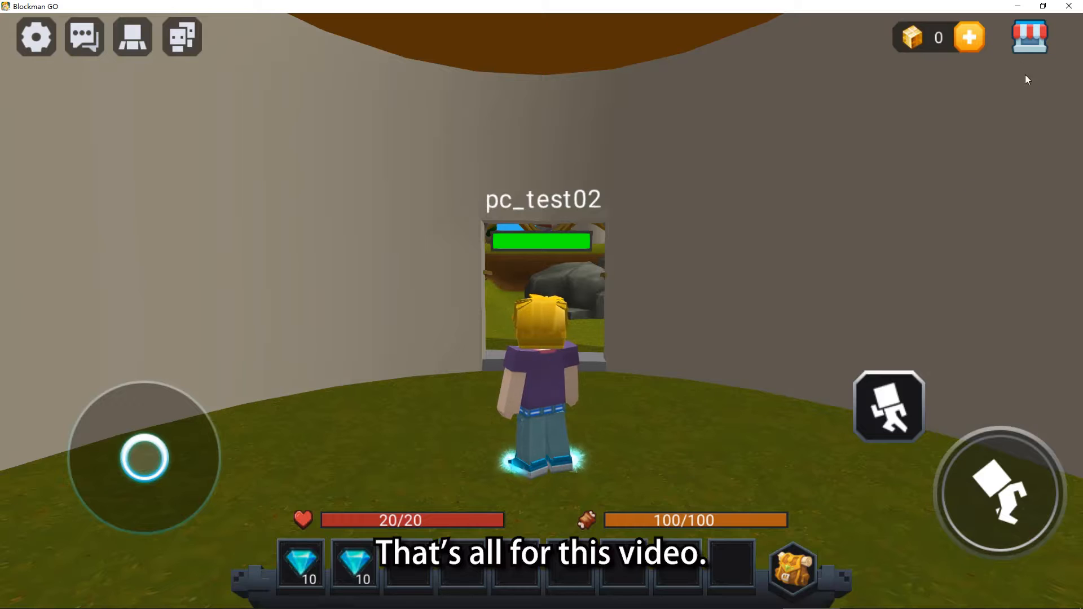
- Buy a Fire Ball for 5 diamonds in the shop and view Gun, Helmet and Sword under Equipment
left_click(1029, 36)
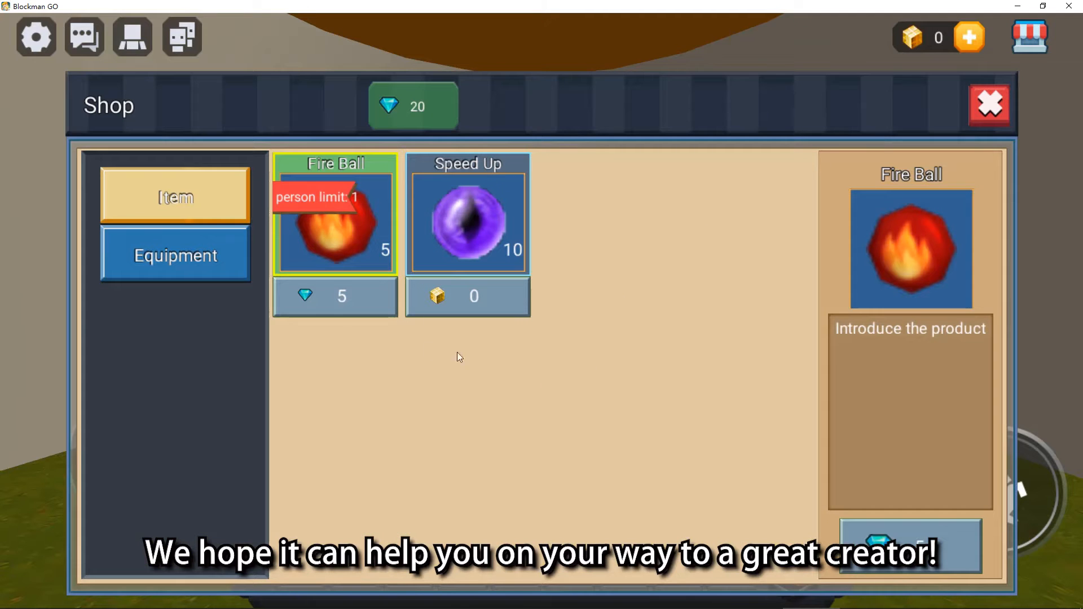
left_click(909, 545)
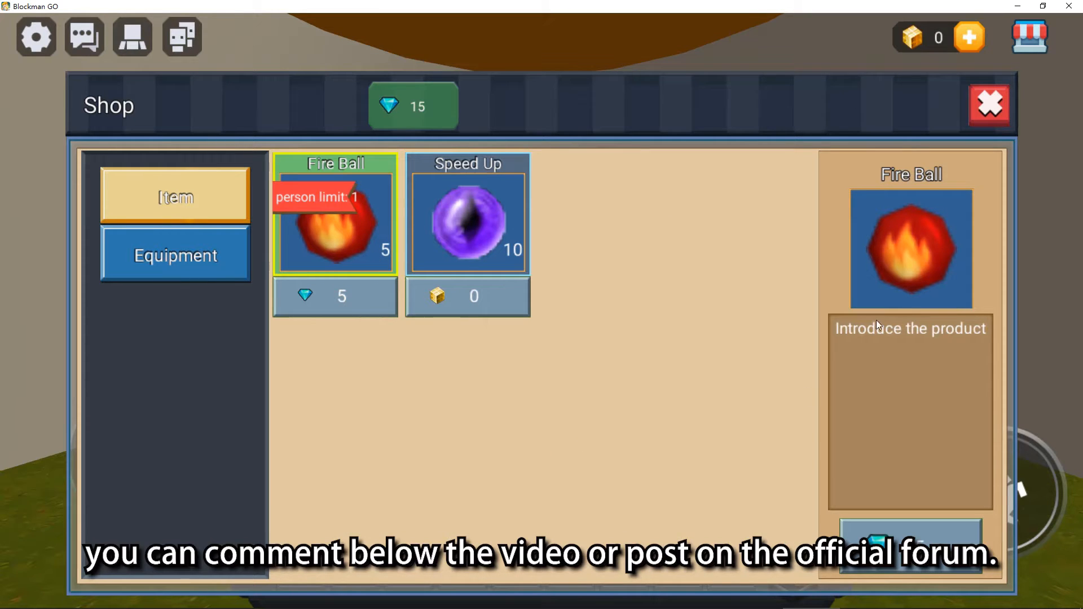
left_click(175, 255)
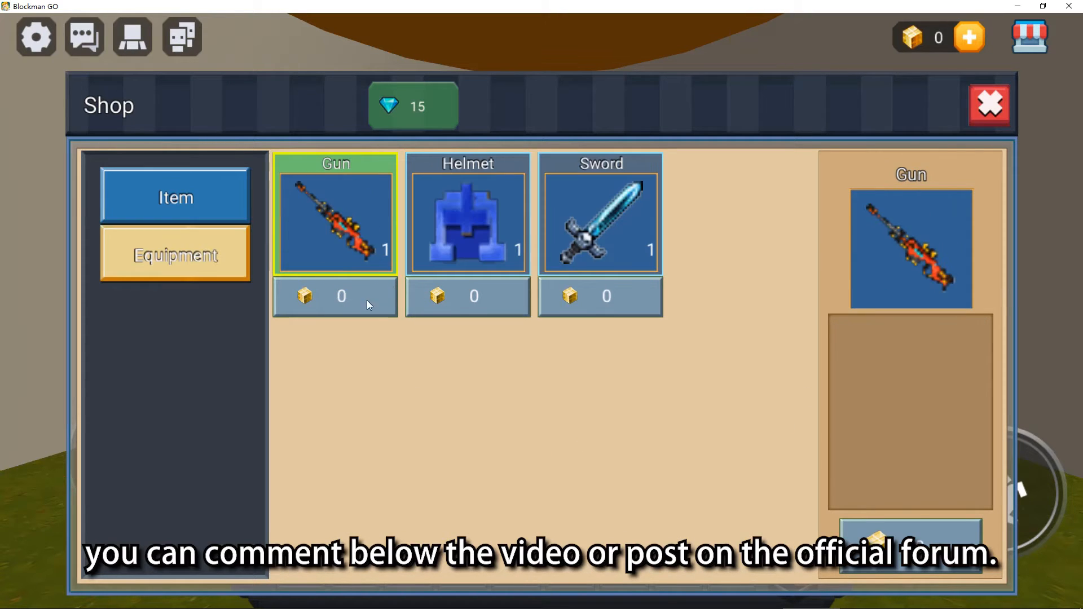
mouse_move(453, 403)
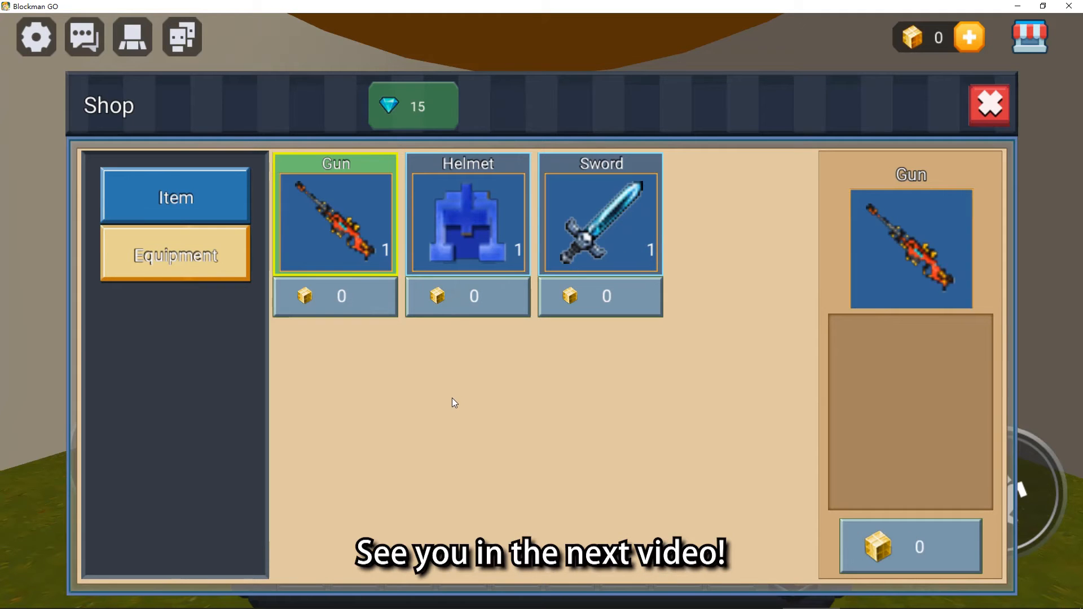